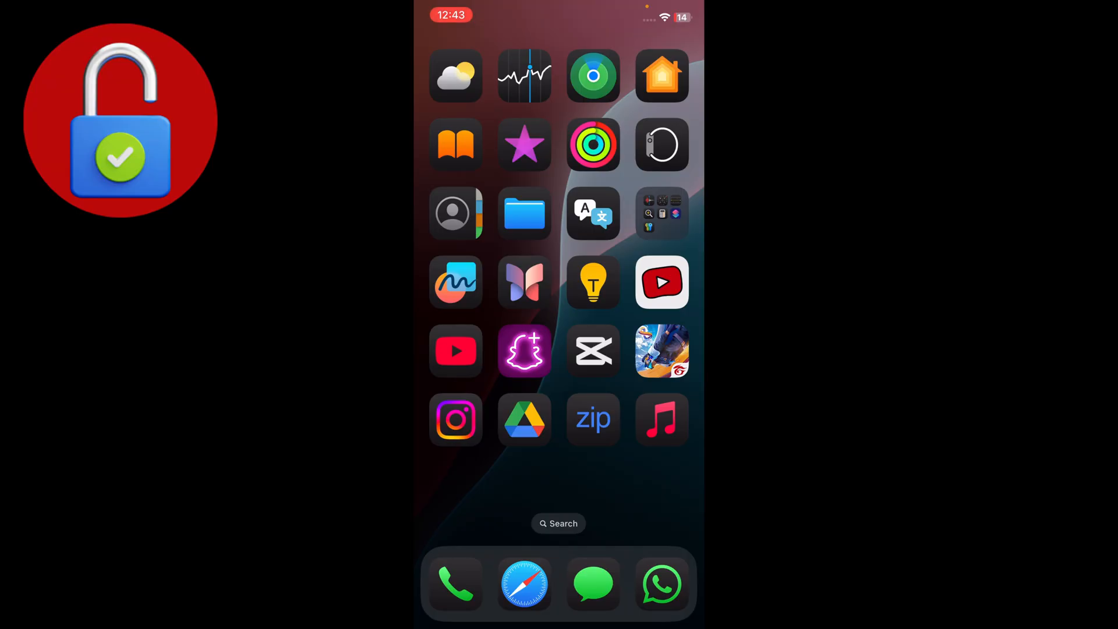
Swipe to the Home Screen page with Settings and launch the Settings app.
{"action": "scroll", "scroll_direction": "left", "scroll_amount": 3}
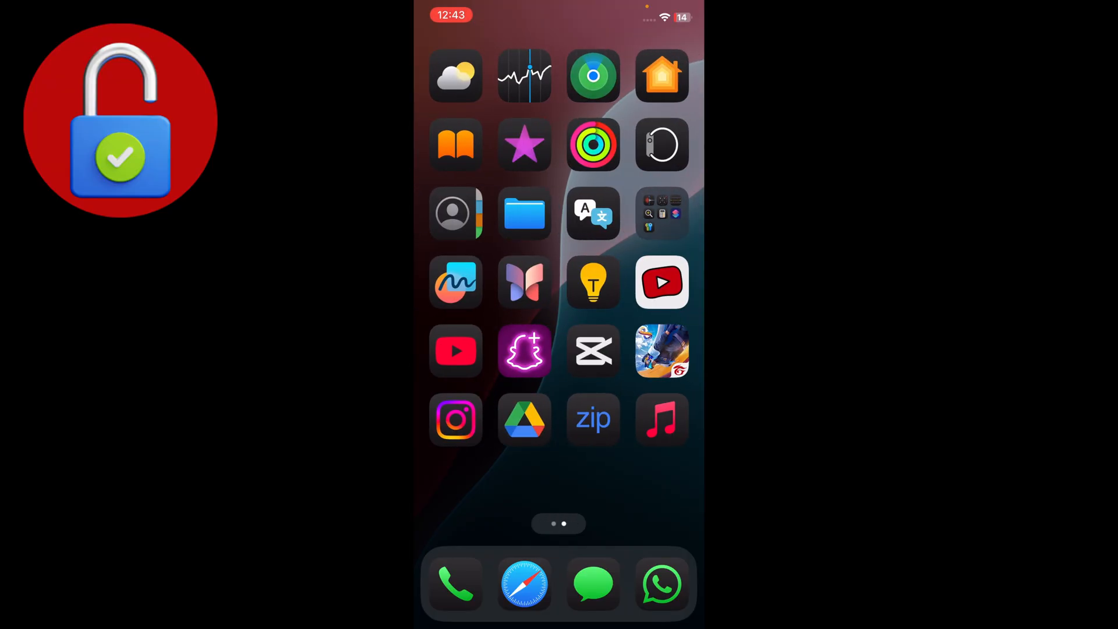
{"action": "left_click", "coordinate": [662, 419]}
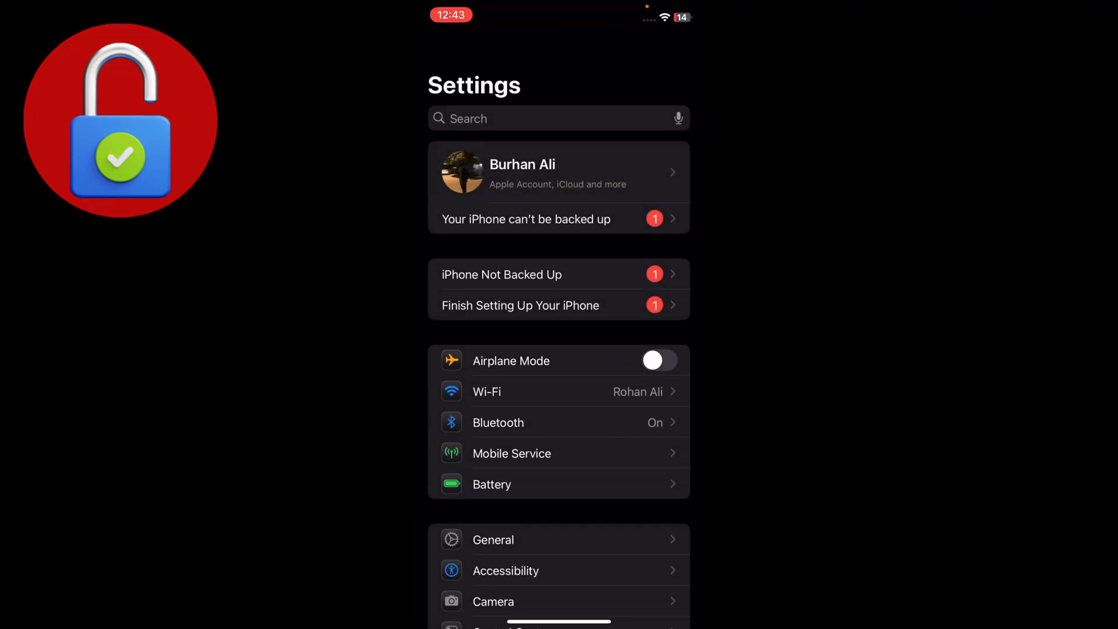
{"action": "scroll", "scroll_direction": "down", "scroll_amount": 3}
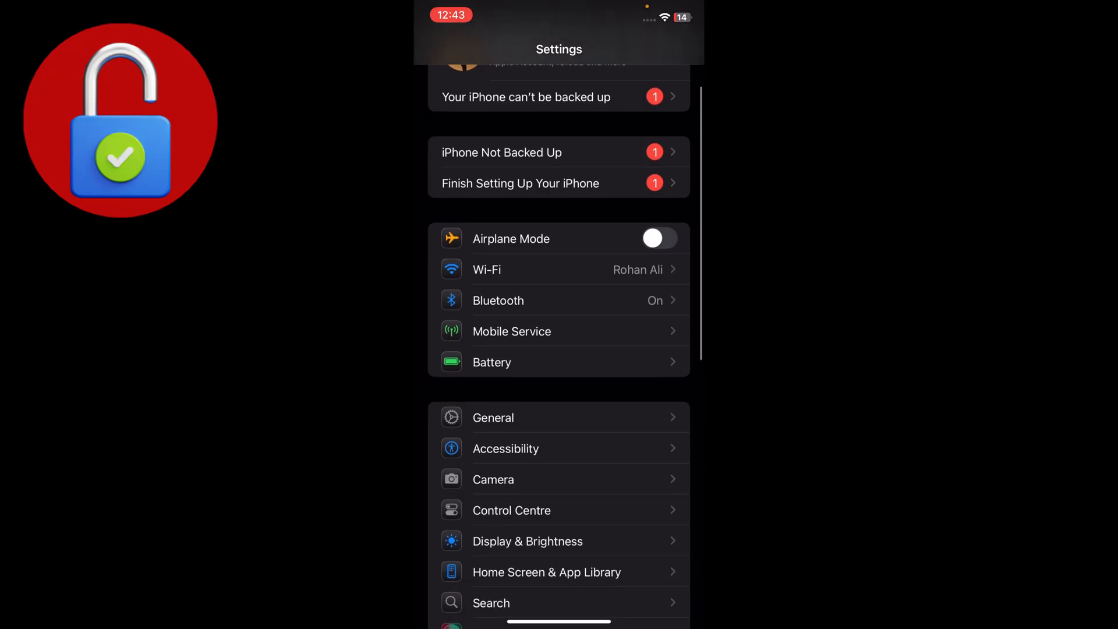
{"action": "scroll", "scroll_direction": "down", "scroll_amount": 3}
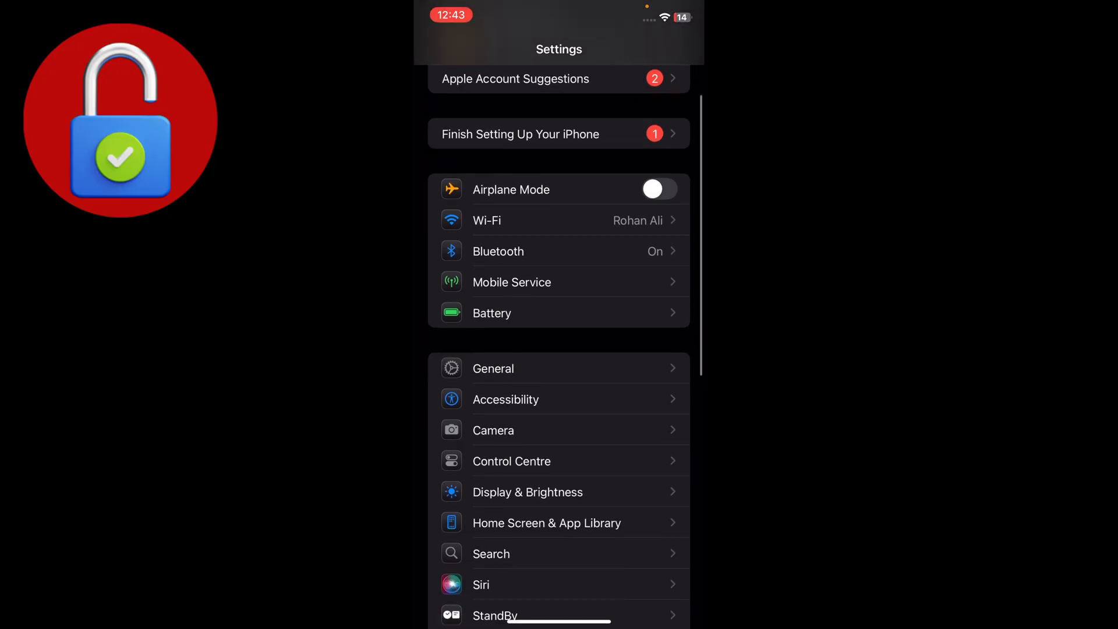
{"action": "scroll", "scroll_direction": "down", "scroll_amount": 3}
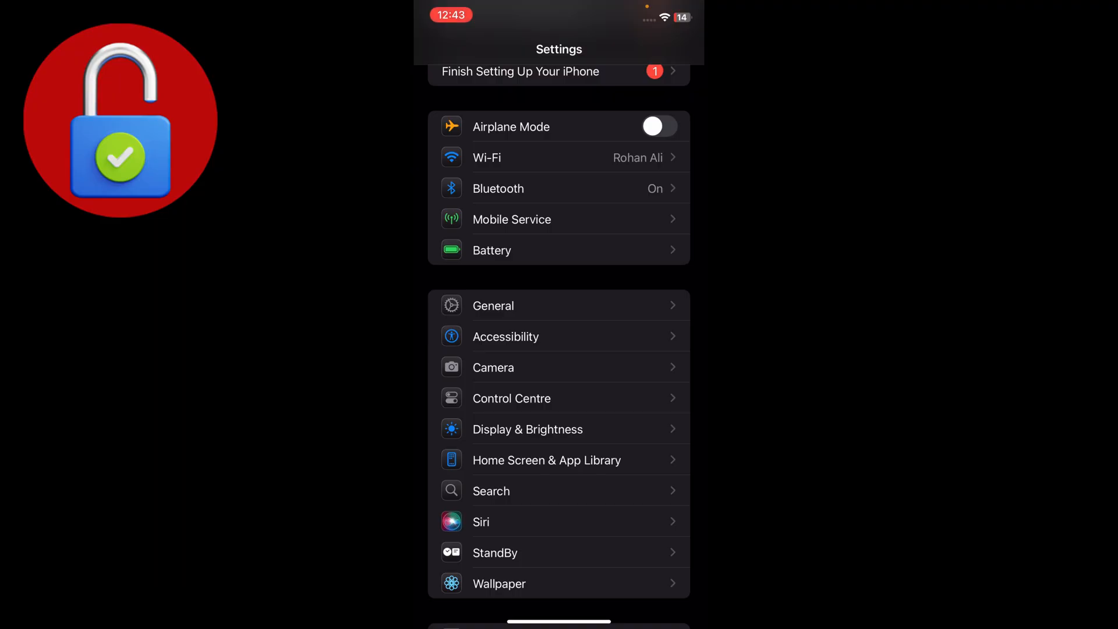
{"action": "left_click", "coordinate": [494, 305]}
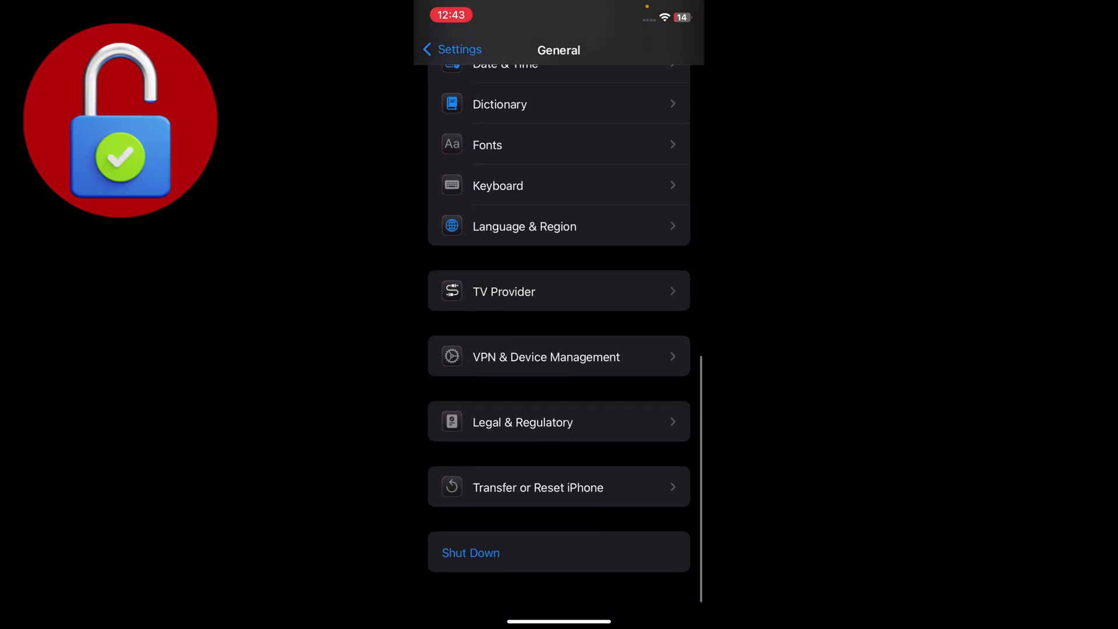
{"action": "scroll", "scroll_direction": "down", "scroll_amount": 3}
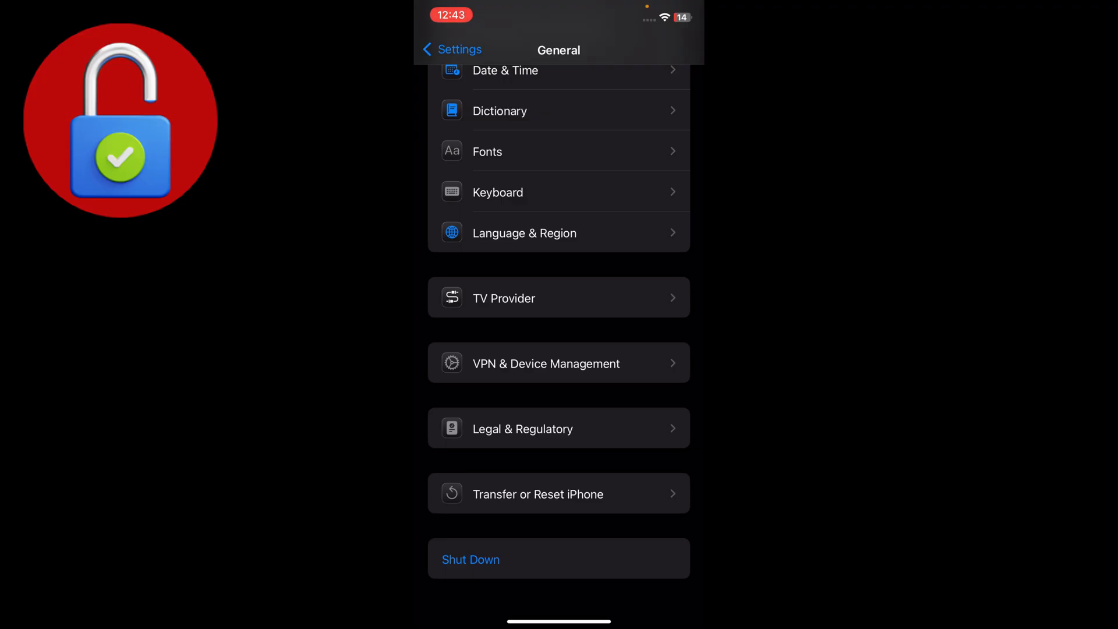
{"action": "left_click", "coordinate": [559, 364]}
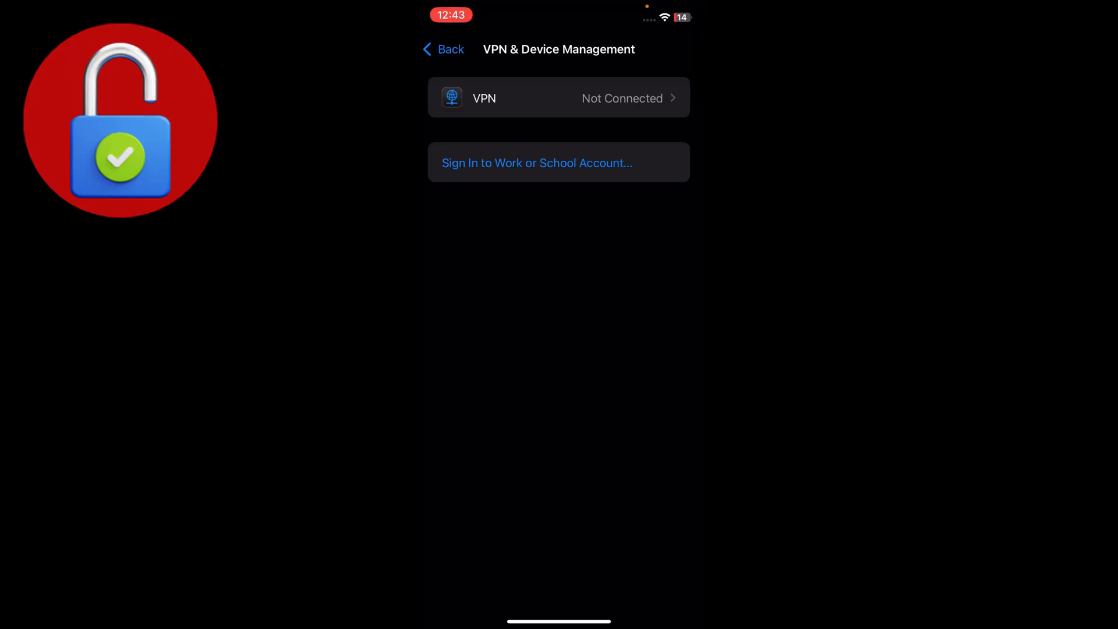
{"action": "left_click", "coordinate": [443, 49]}
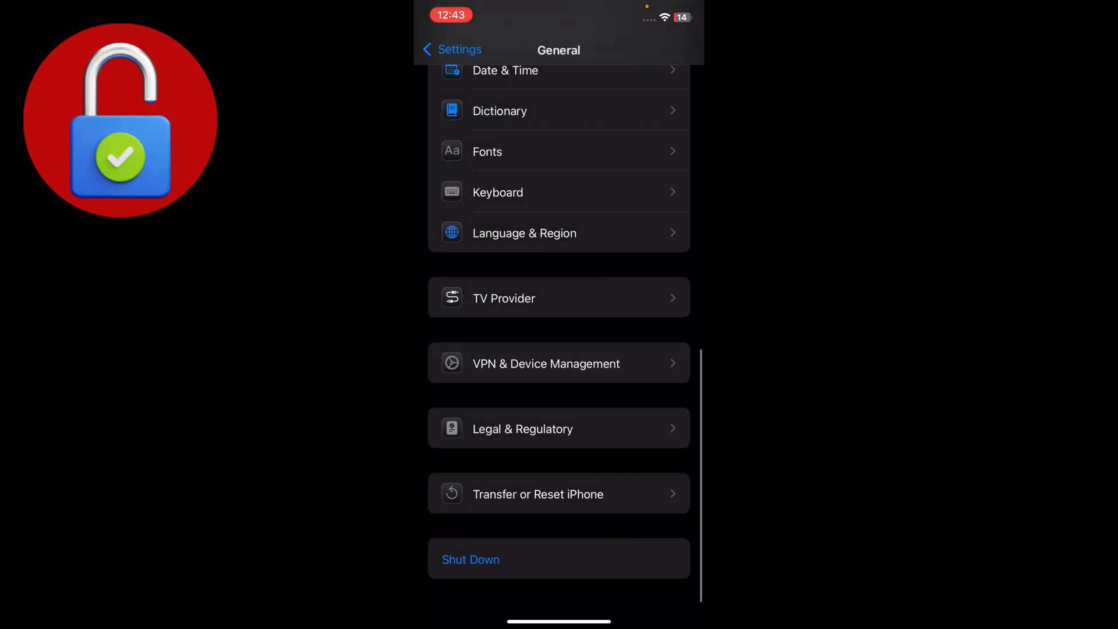
{"action": "left_click", "coordinate": [452, 49]}
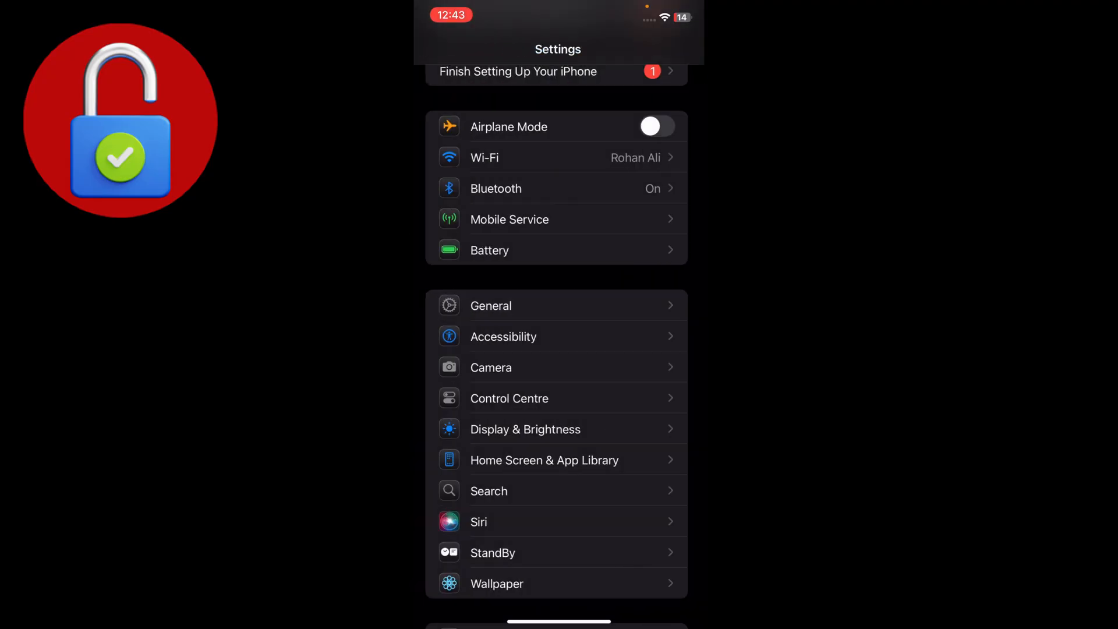
Scroll to the bottom of Settings and enter the Apps section with its alphabetical app list.
{"action": "scroll", "scroll_direction": "down", "scroll_amount": 3}
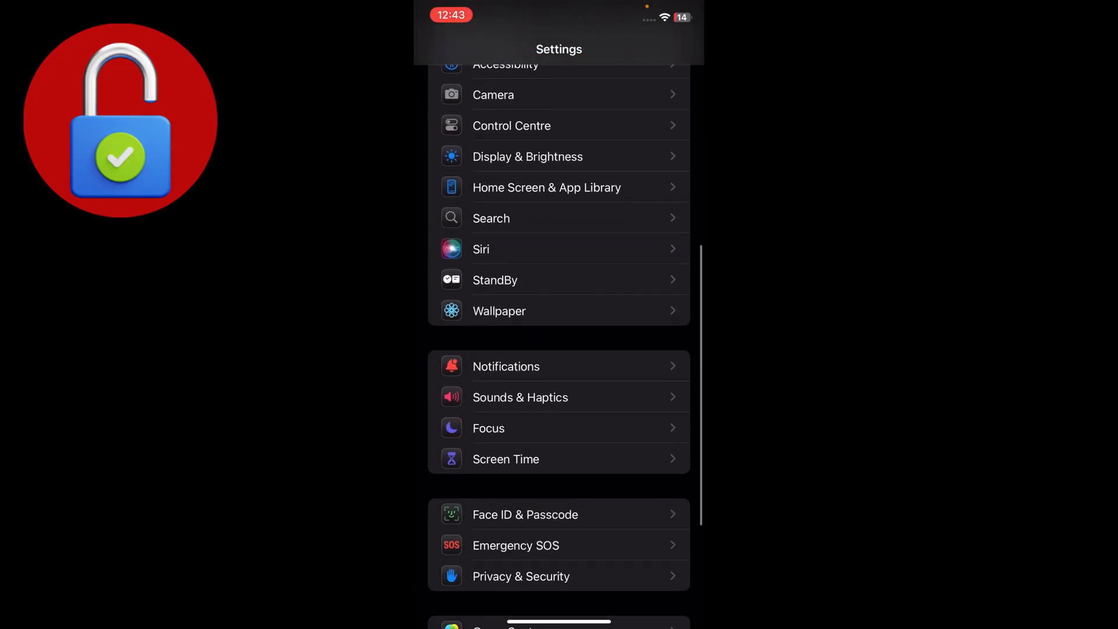
{"action": "scroll", "scroll_direction": "down", "scroll_amount": 3}
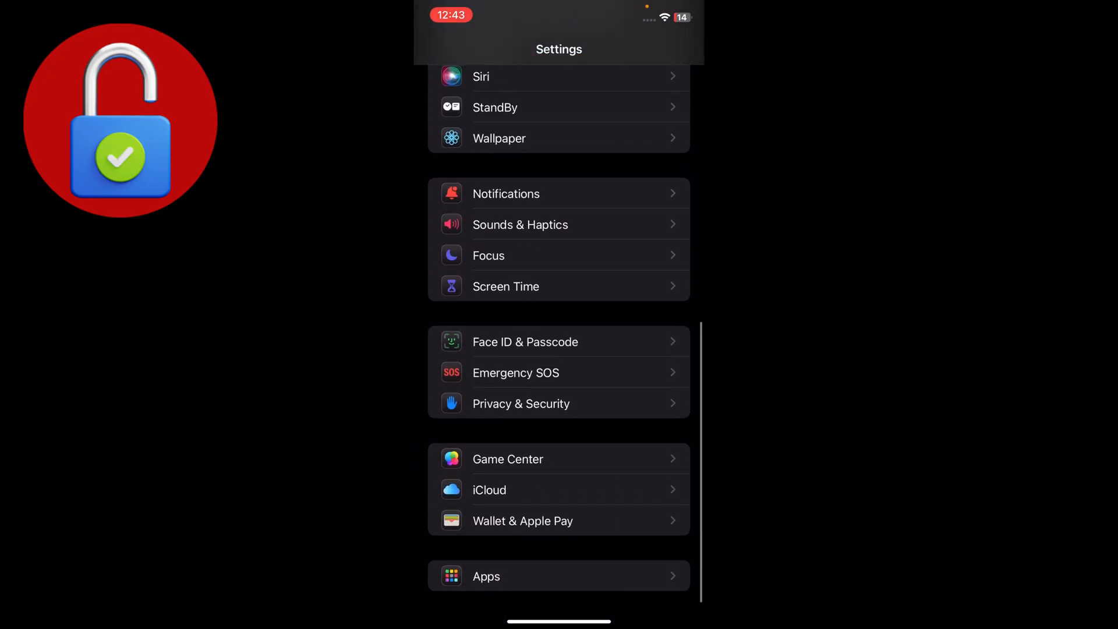
{"action": "scroll", "scroll_direction": "up", "scroll_amount": 3}
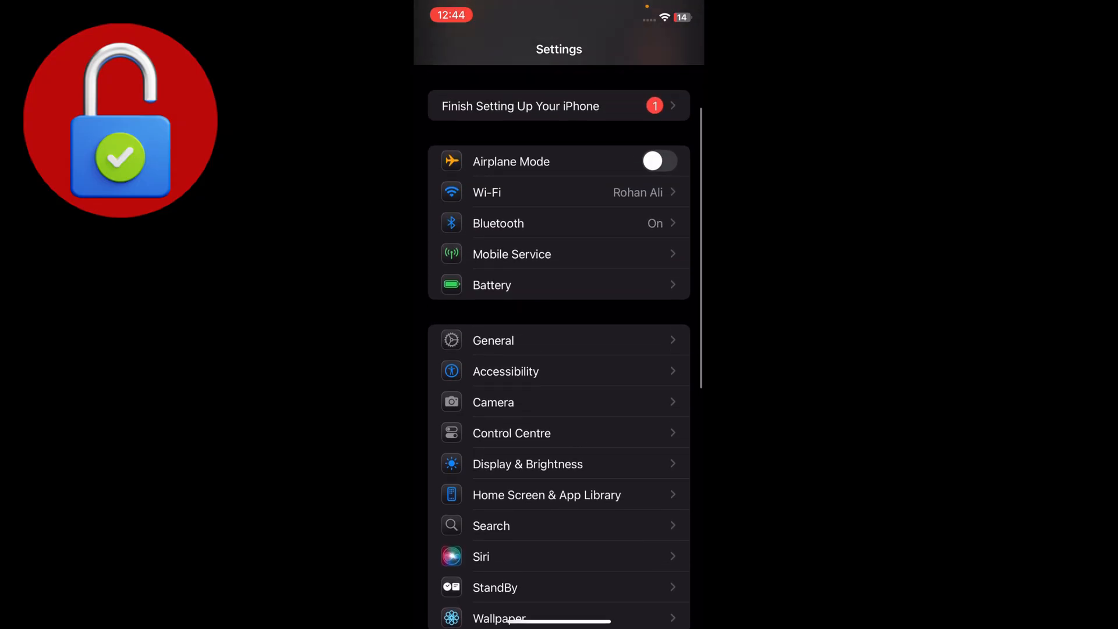
{"action": "scroll", "scroll_direction": "down", "scroll_amount": 3}
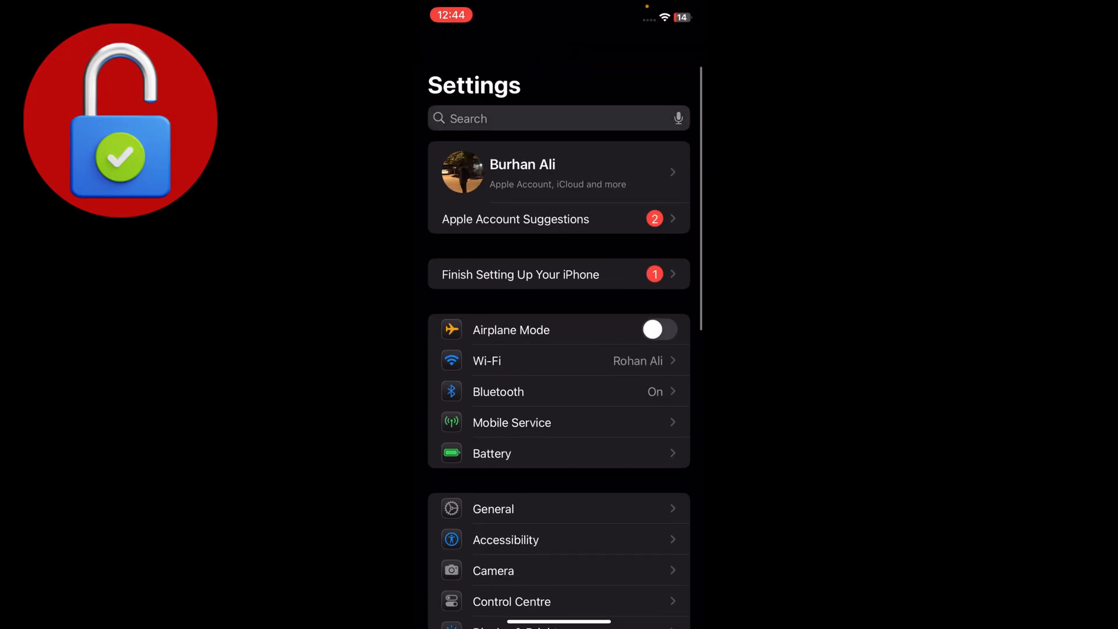
{"action": "type", "text": "A"}
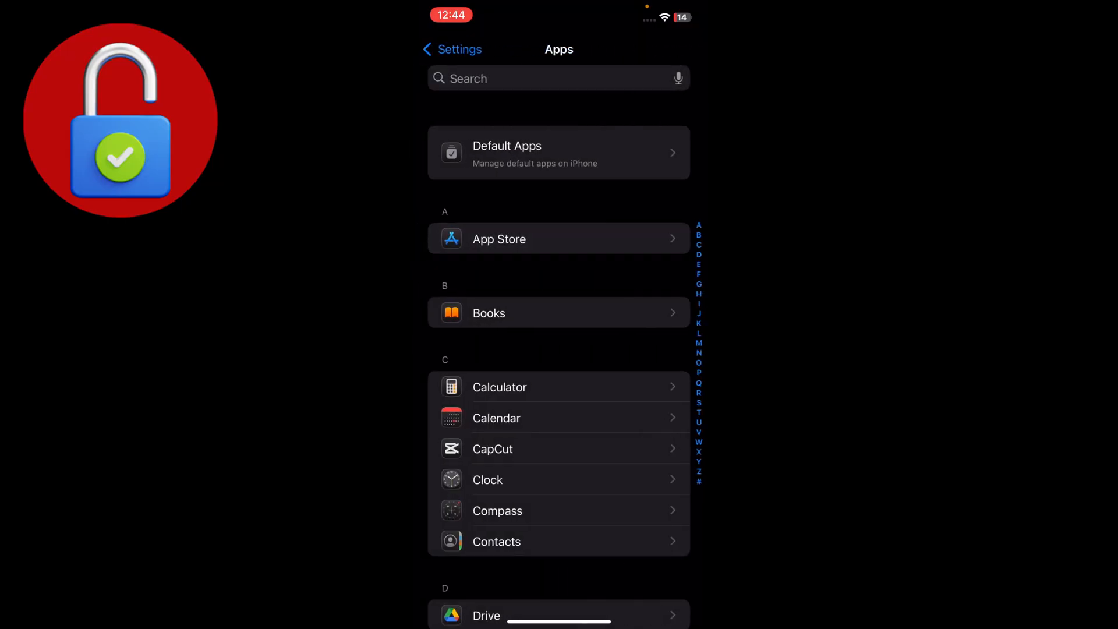
Leave the Music settings page and return to the Apps list.
{"action": "scroll", "scroll_direction": "down", "scroll_amount": 3}
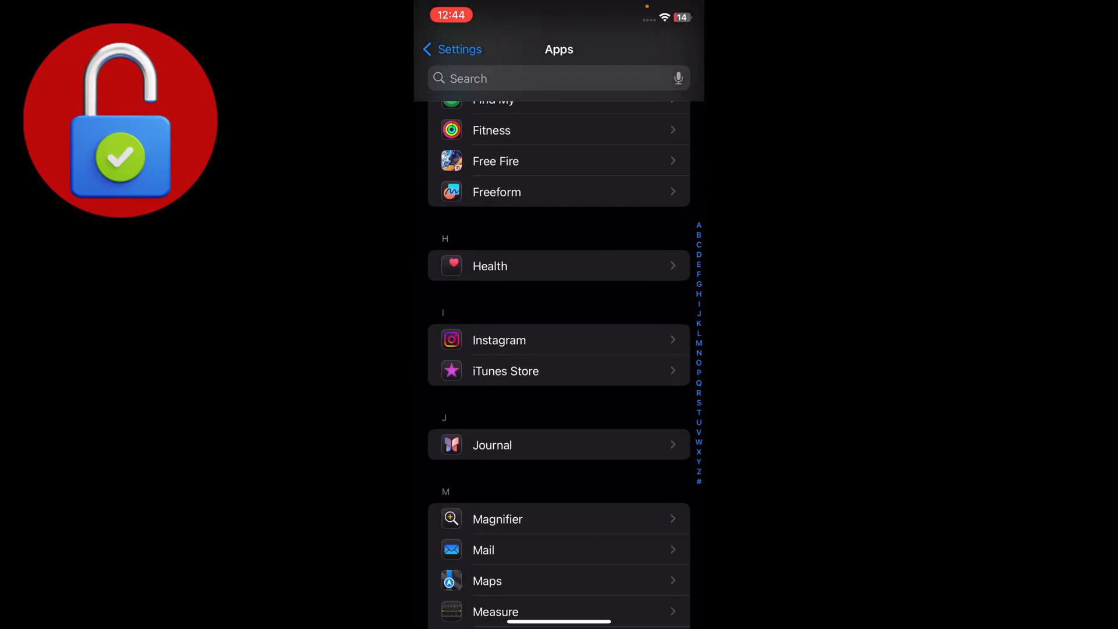
{"action": "scroll", "scroll_direction": "down", "scroll_amount": 3}
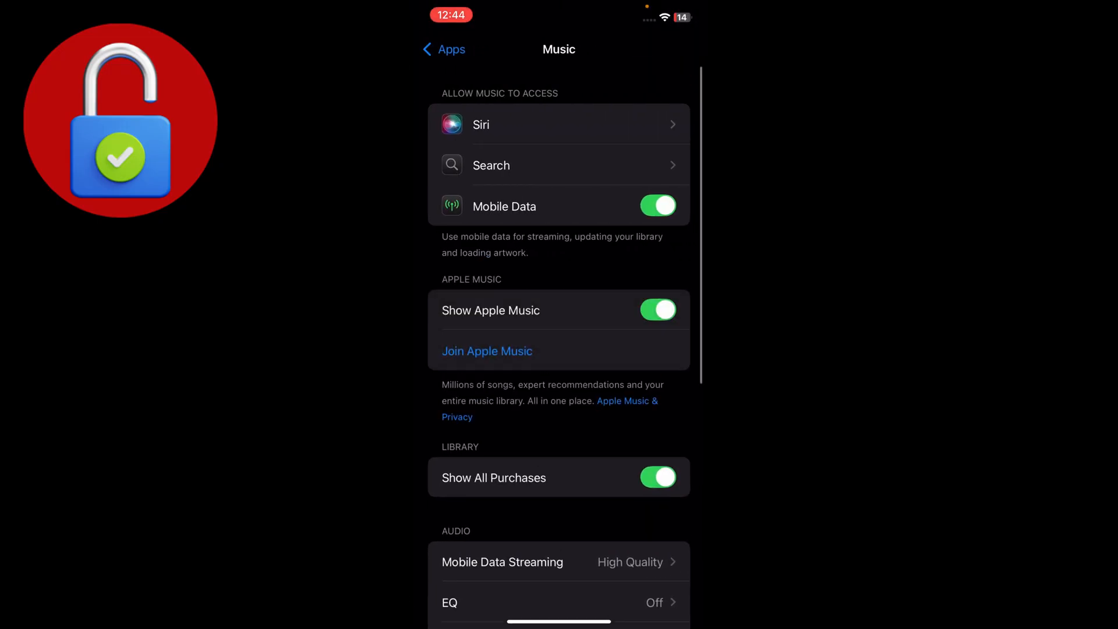
{"action": "left_click", "coordinate": [442, 49]}
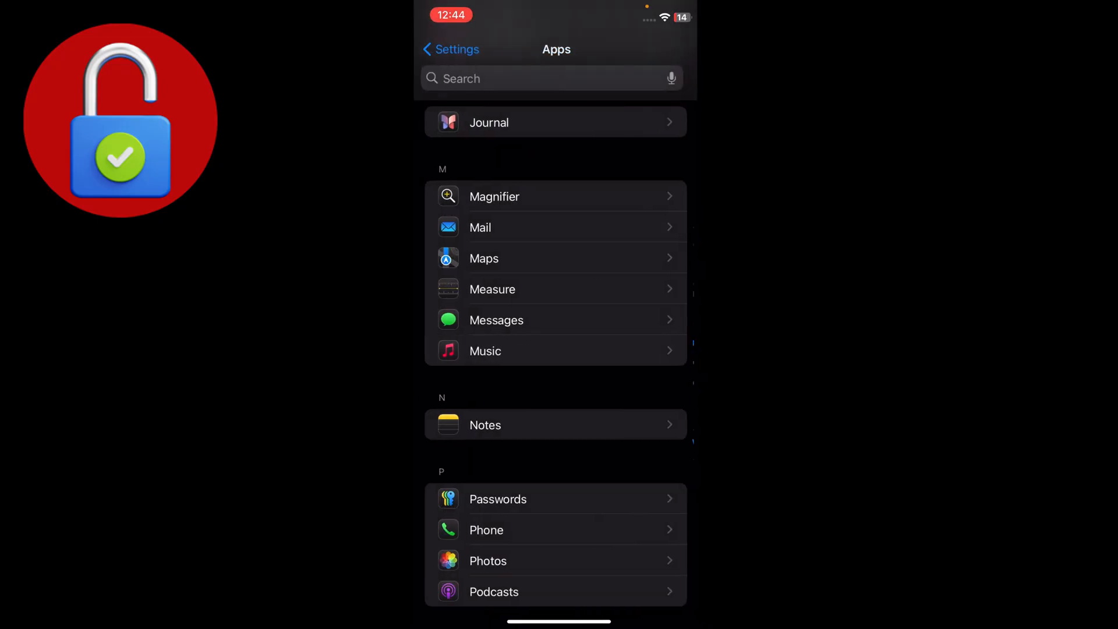
Browse down the Apps list to the Instagram through Notes range.
{"action": "scroll", "scroll_direction": "down", "scroll_amount": 3}
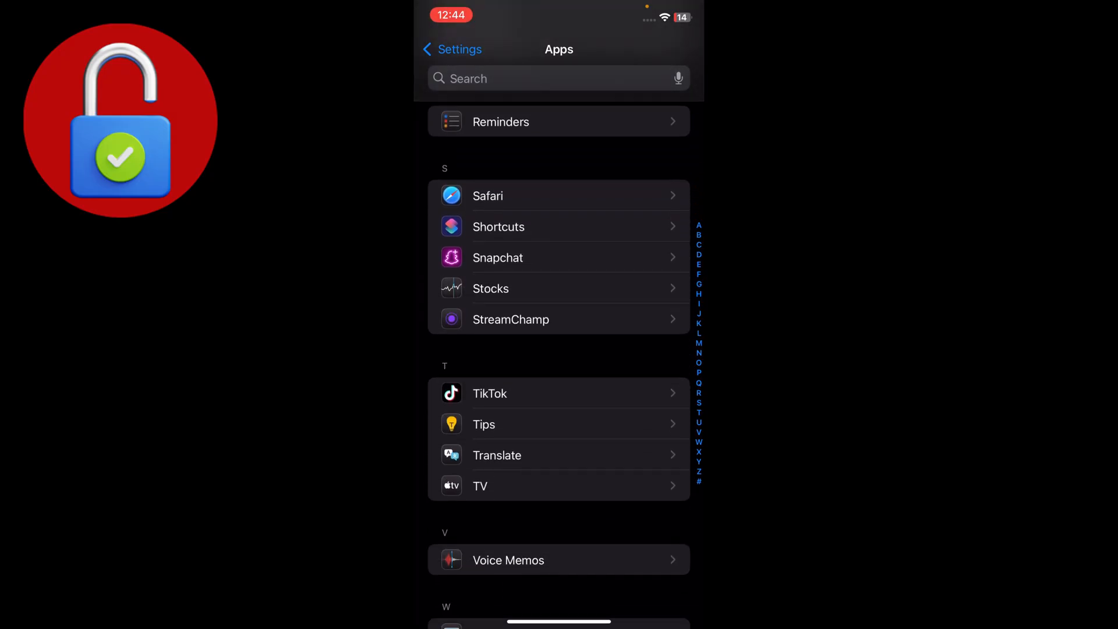
{"action": "scroll", "scroll_direction": "down", "scroll_amount": 3}
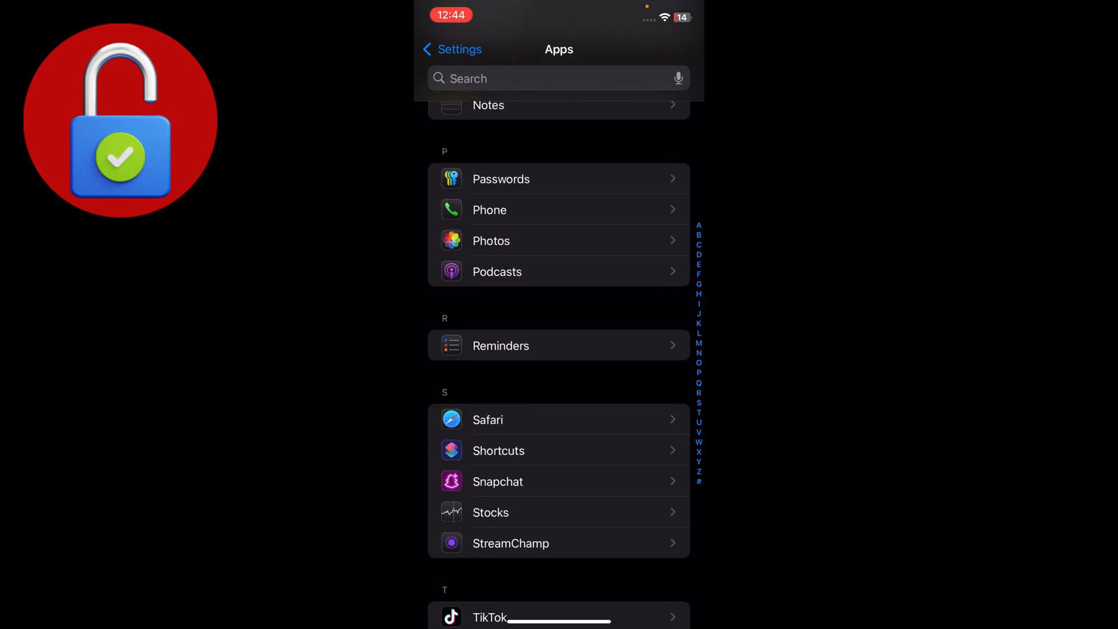
{"action": "scroll", "scroll_direction": "down", "scroll_amount": 3}
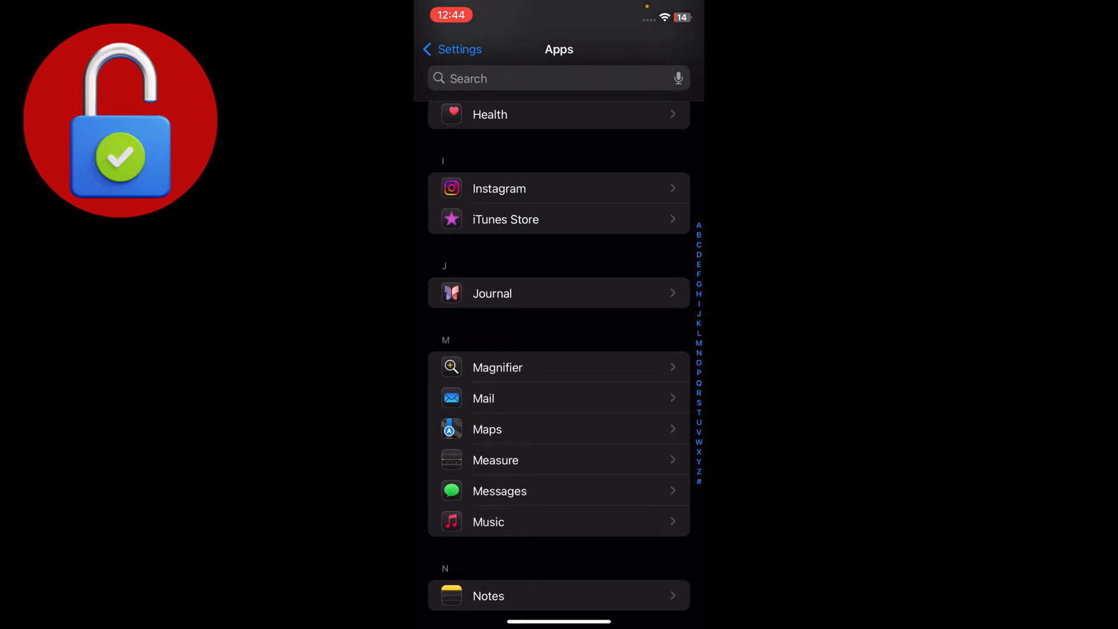
{"action": "scroll", "scroll_direction": "down", "scroll_amount": 3}
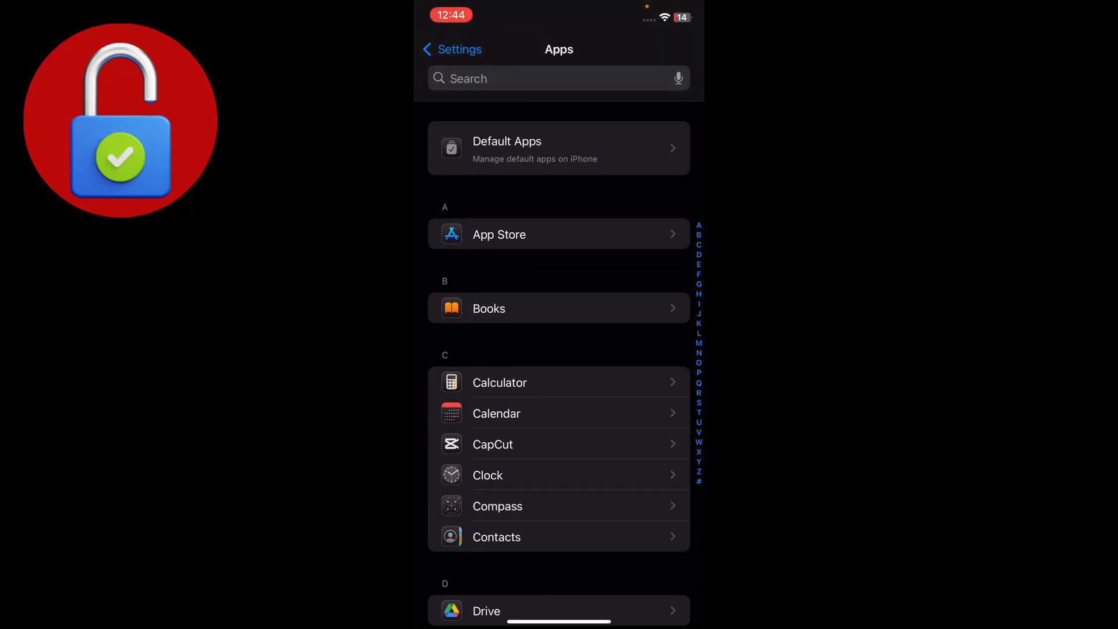
{"action": "scroll", "scroll_direction": "down", "scroll_amount": 3}
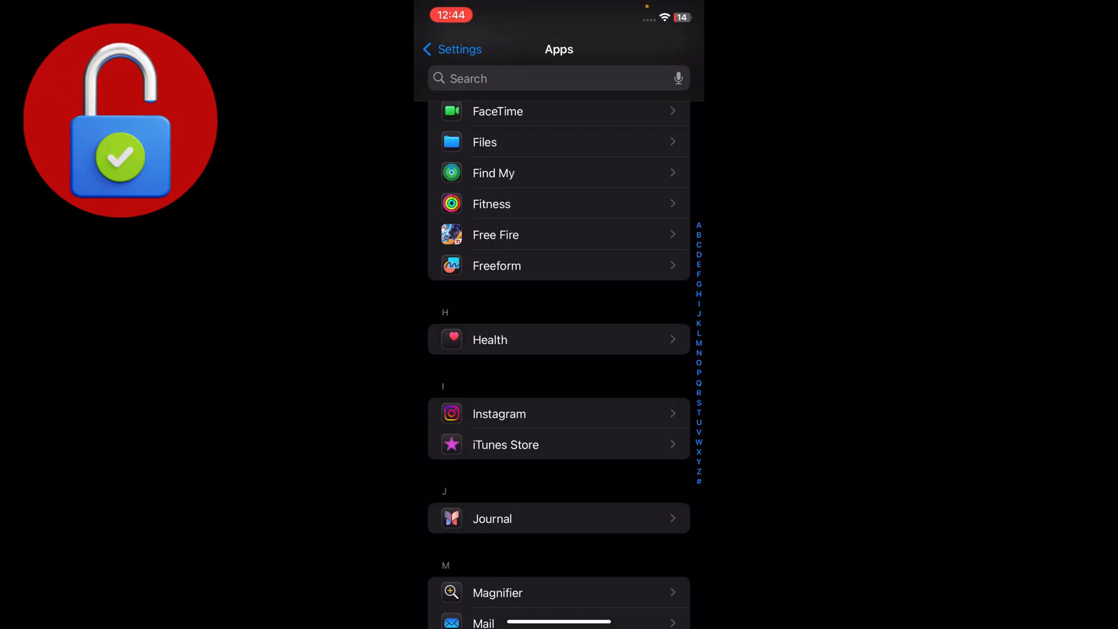
{"action": "scroll", "scroll_direction": "down", "scroll_amount": 3}
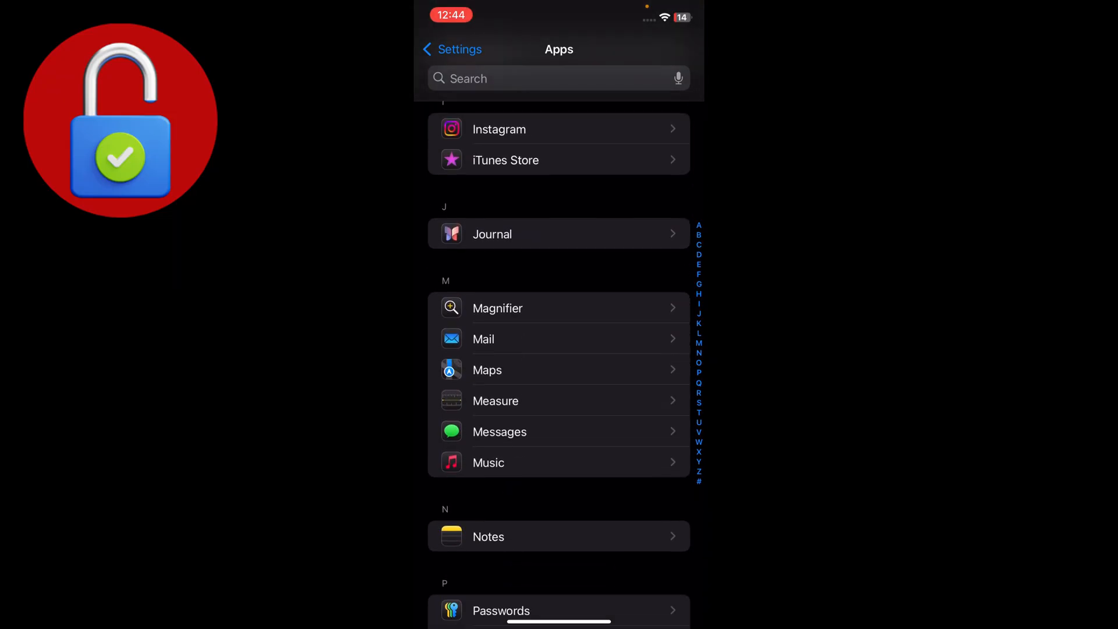
Reopen Music's settings and scroll through its audio, download and library options.
{"action": "left_click", "coordinate": [489, 463]}
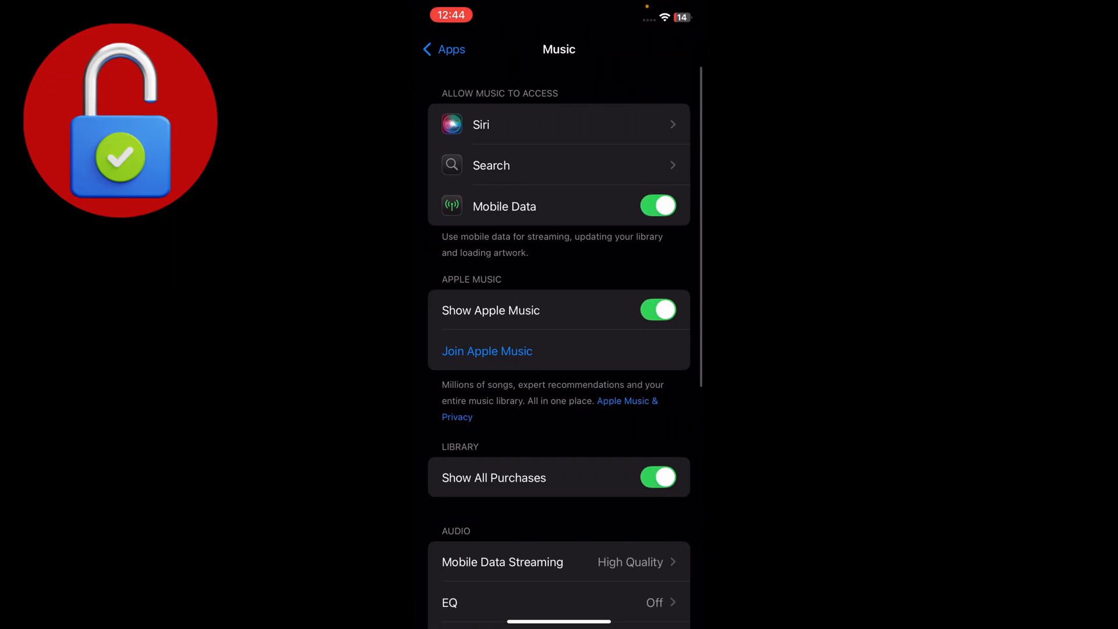
{"action": "scroll", "scroll_direction": "down", "scroll_amount": 3}
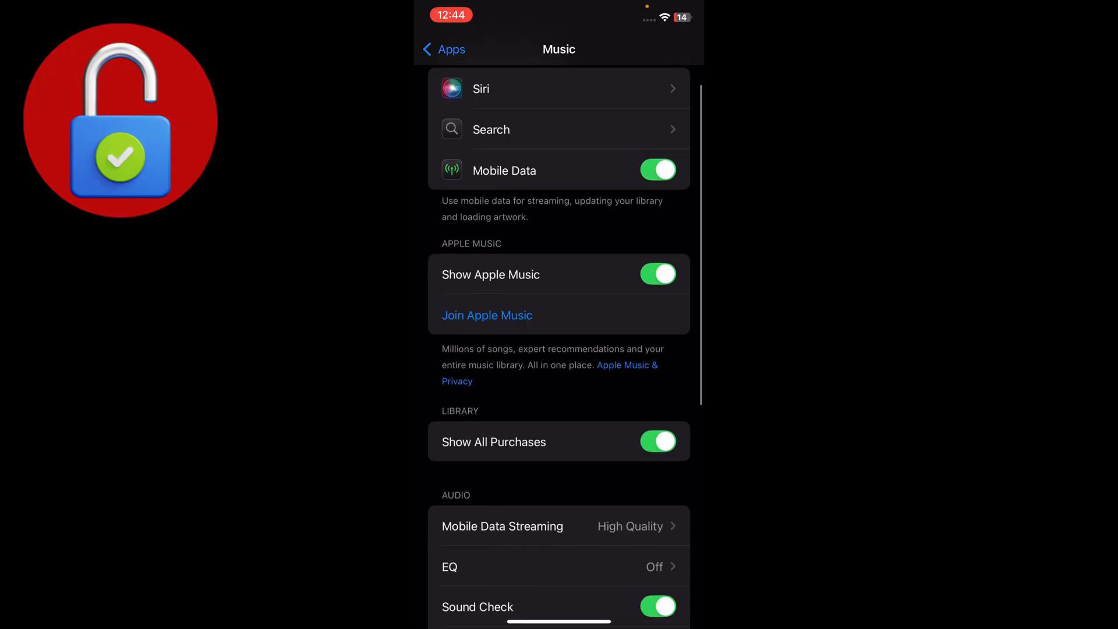
{"action": "scroll", "scroll_direction": "down", "scroll_amount": 3}
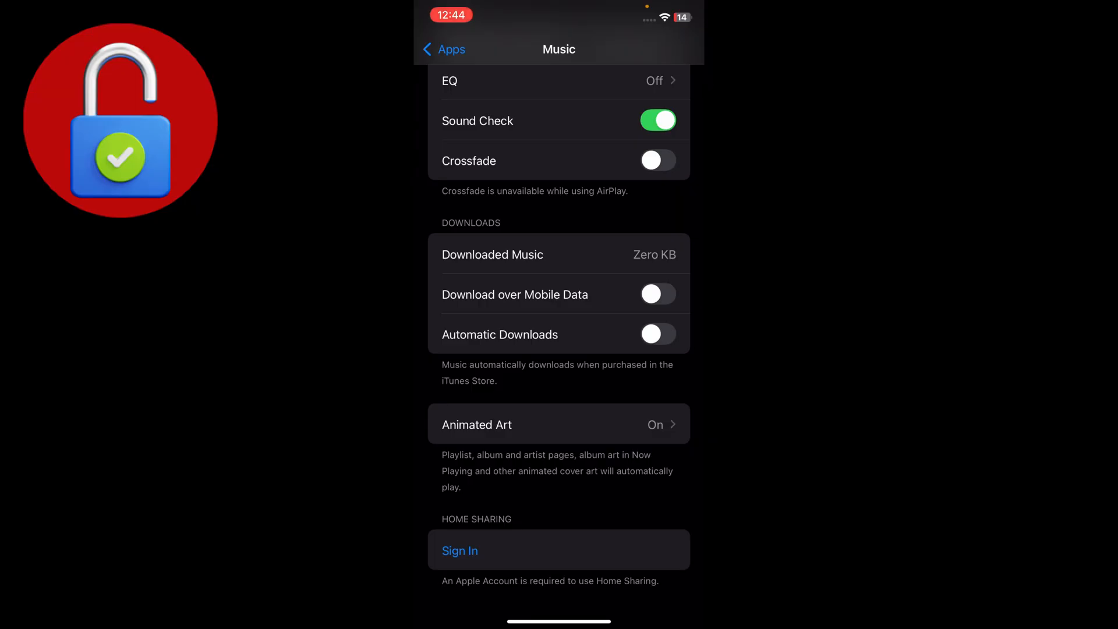
{"action": "scroll", "scroll_direction": "down", "scroll_amount": 3}
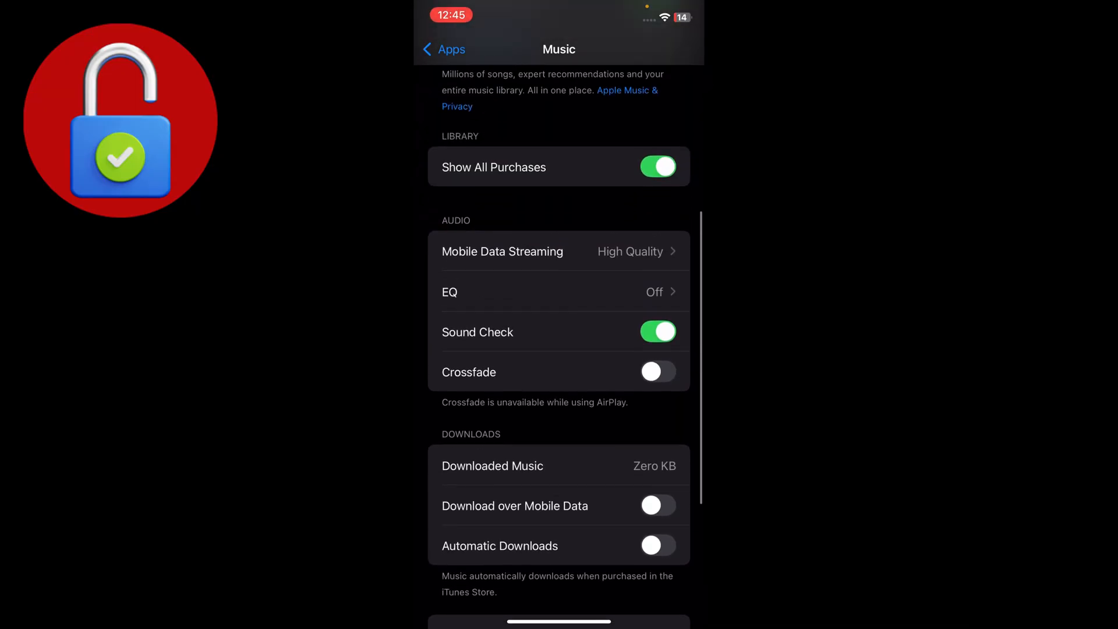
{"action": "scroll", "scroll_direction": "down", "scroll_amount": 3}
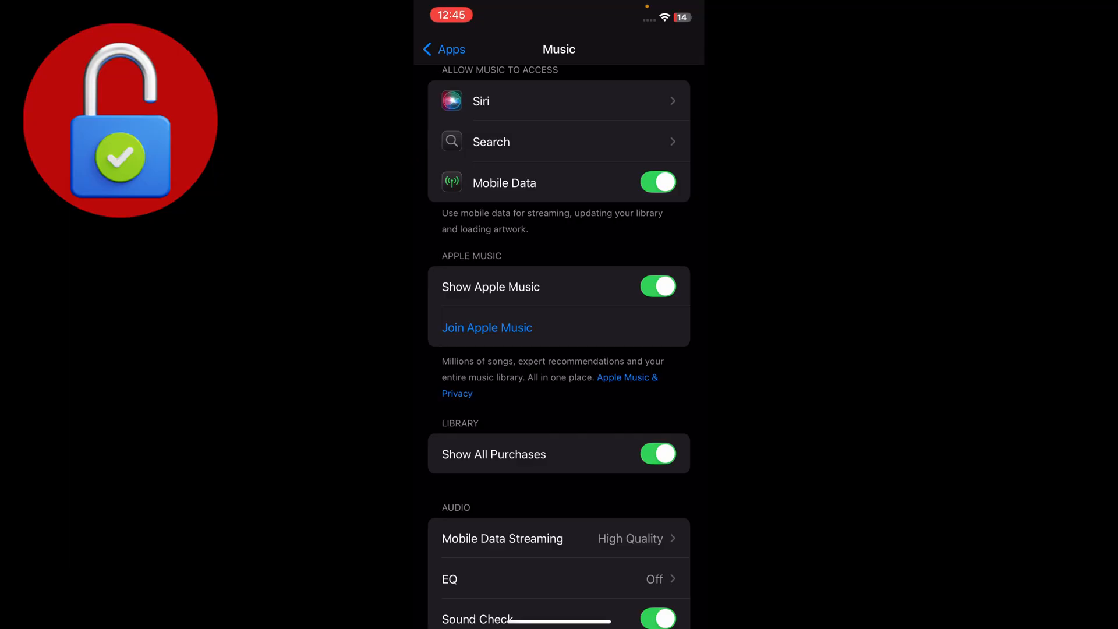
{"action": "scroll", "scroll_direction": "up", "scroll_amount": 3}
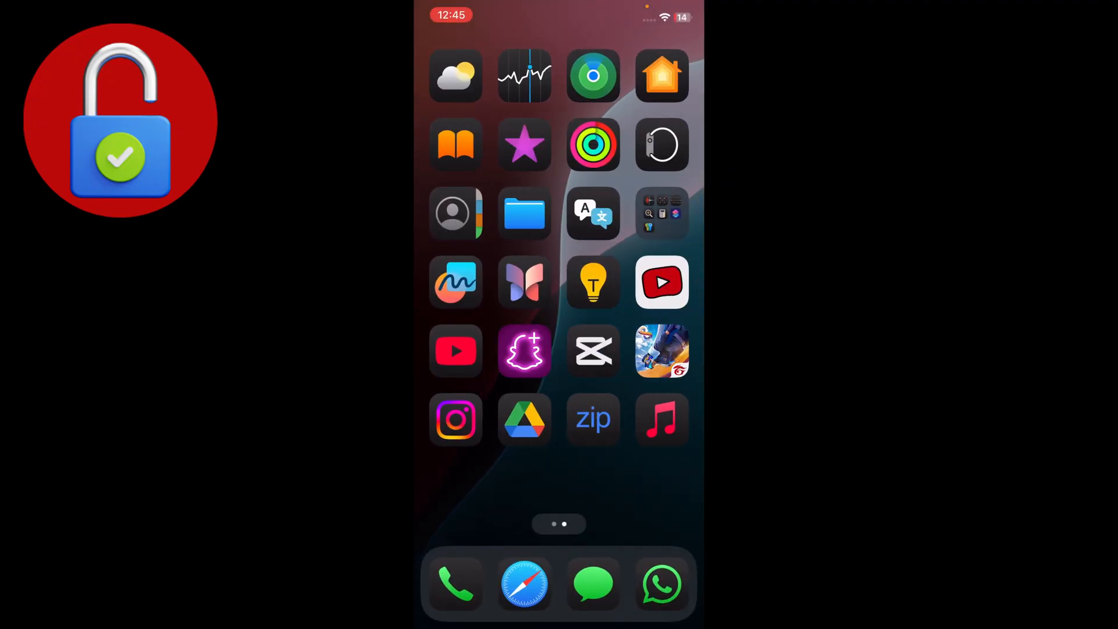
Launch the Music app so the Apple Music one-month free trial offer appears.
{"action": "left_click", "coordinate": [662, 419]}
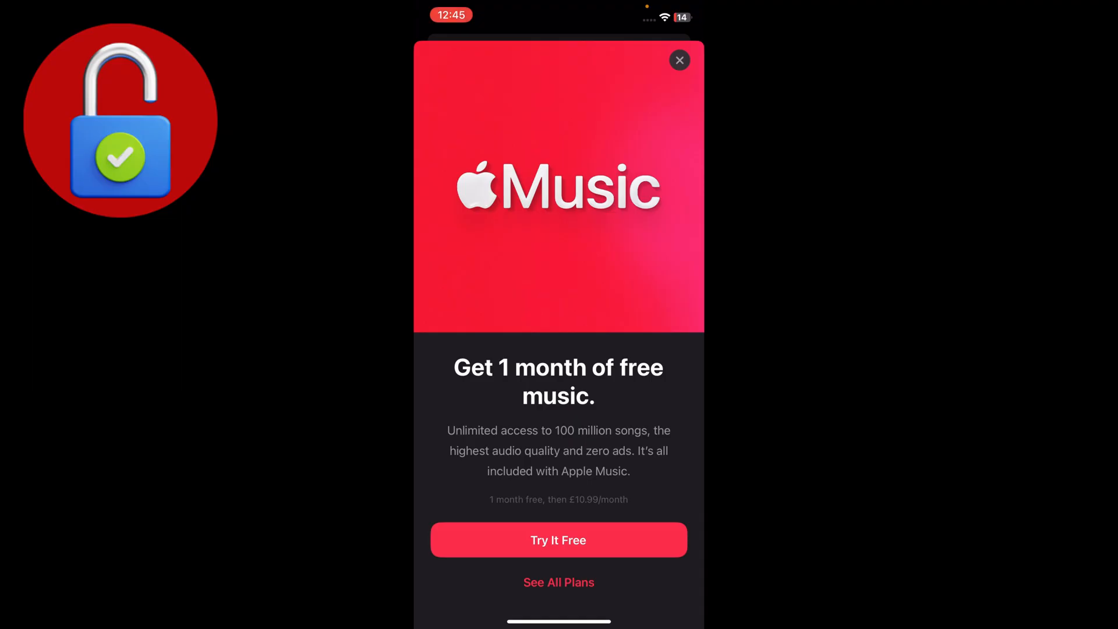
Dismiss the Apple Music free-month offer sheet and return to the Home Screen.
{"action": "left_click", "coordinate": [680, 60]}
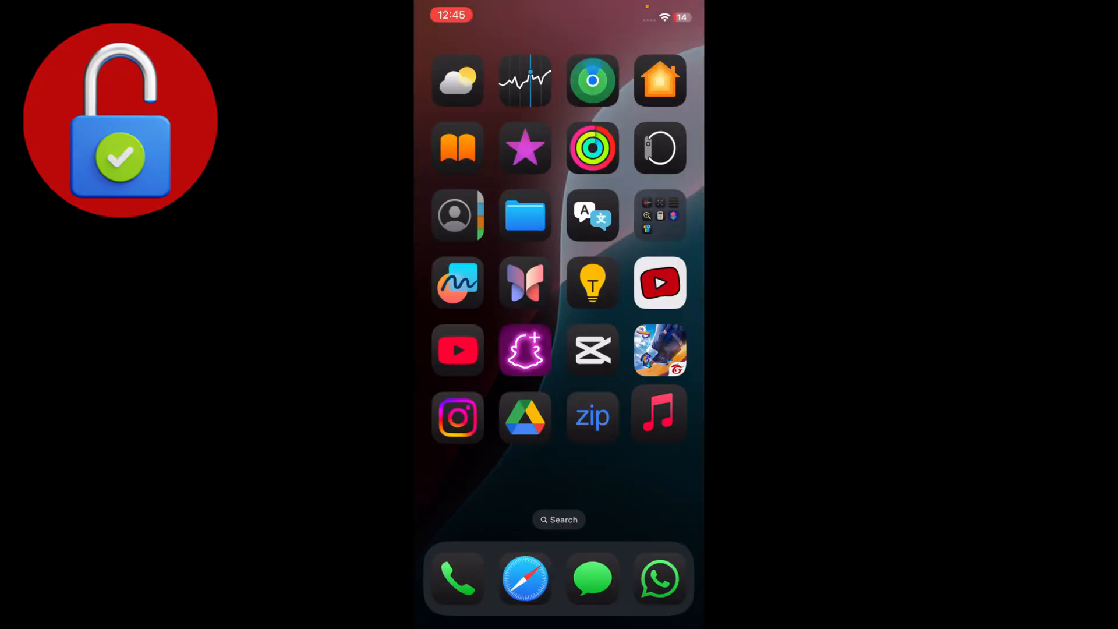